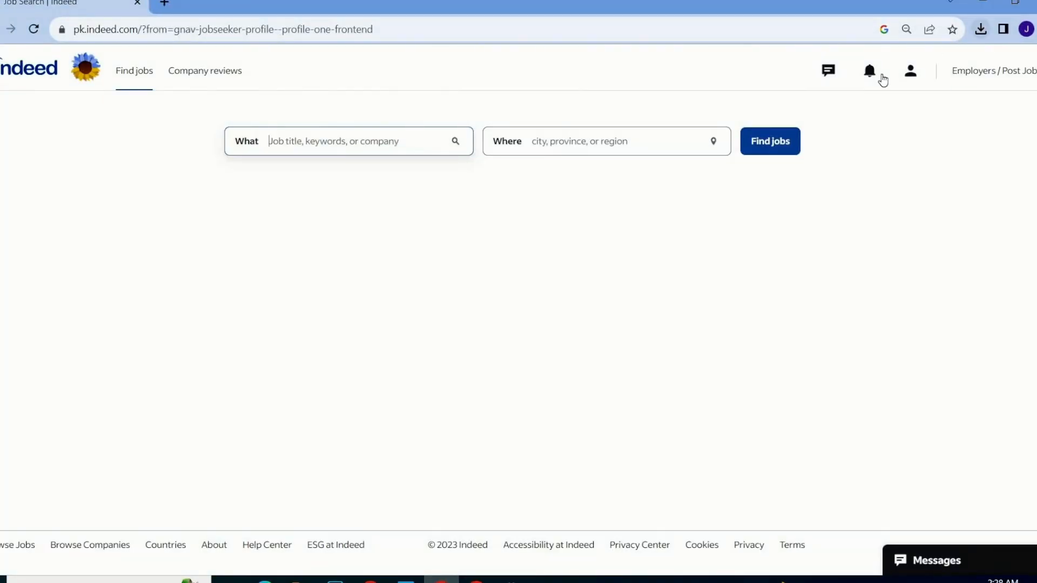
# - Open the job seeker Profile from the account menu
pyautogui.click(910, 71)
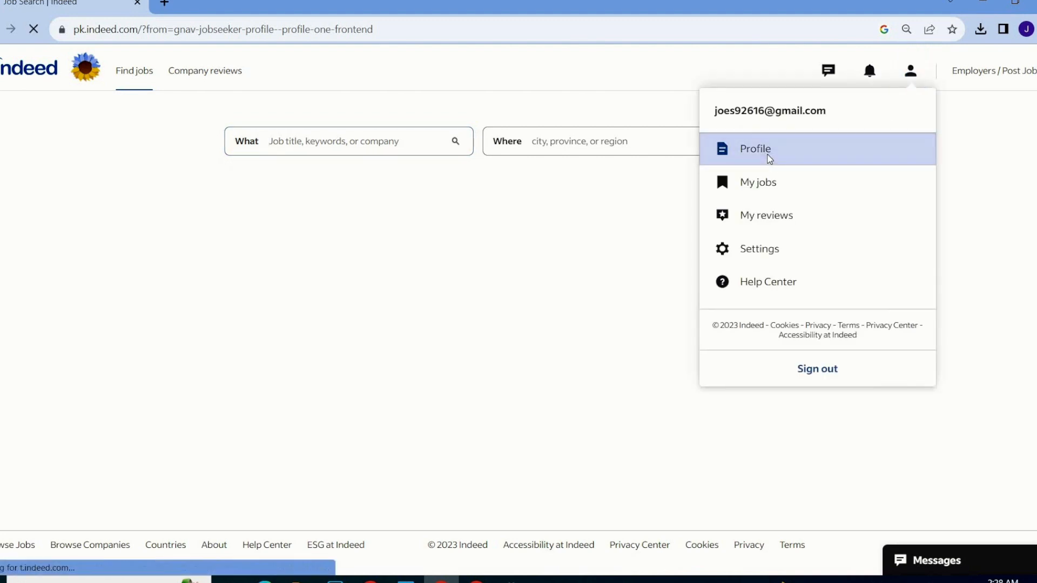
pyautogui.click(754, 148)
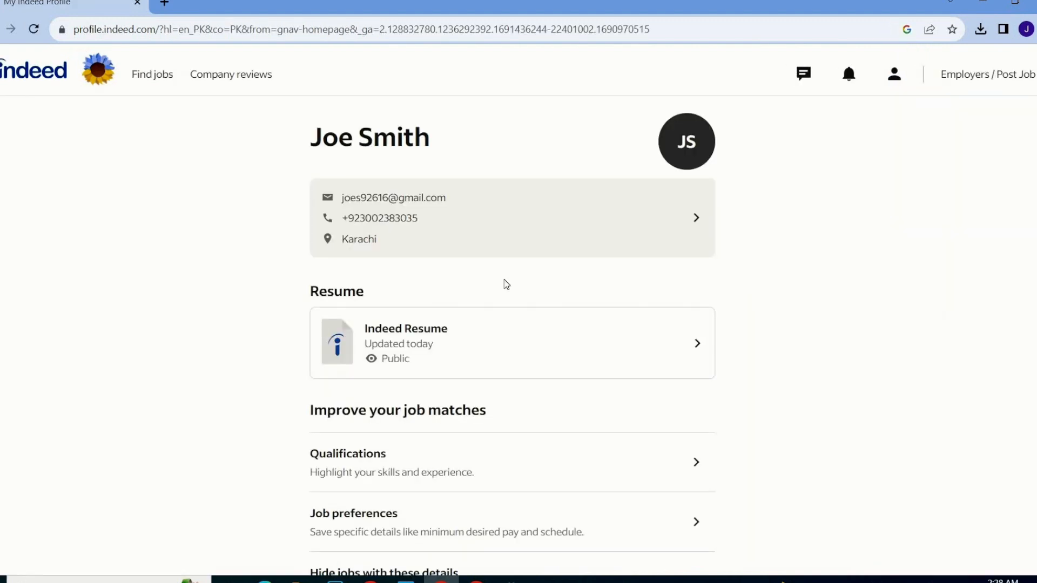
pyautogui.moveTo(489, 344)
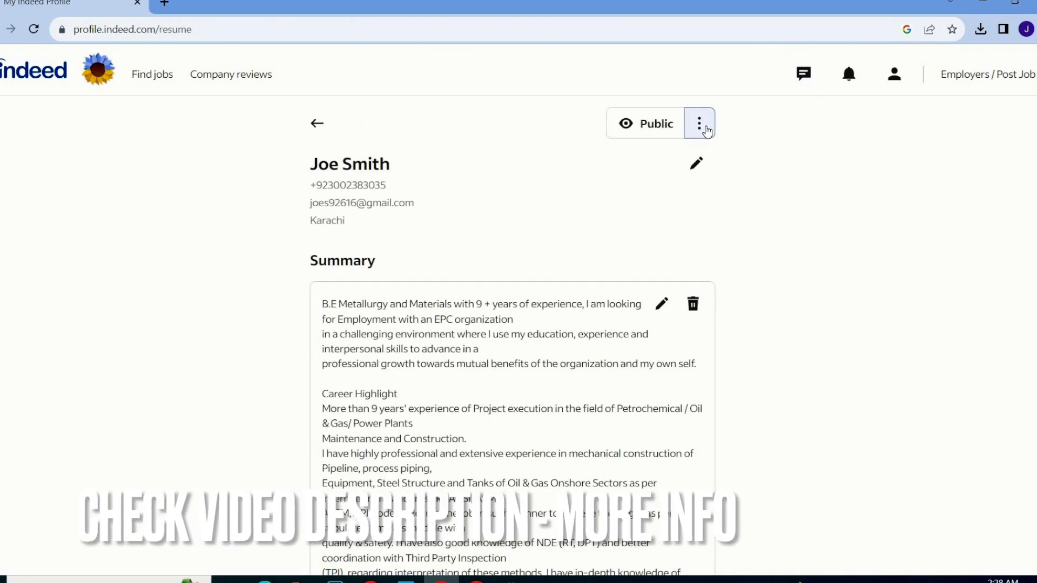
# - Choose 'Share a link to my Indeed Resume' from the resume's three-dot menu
pyautogui.click(700, 124)
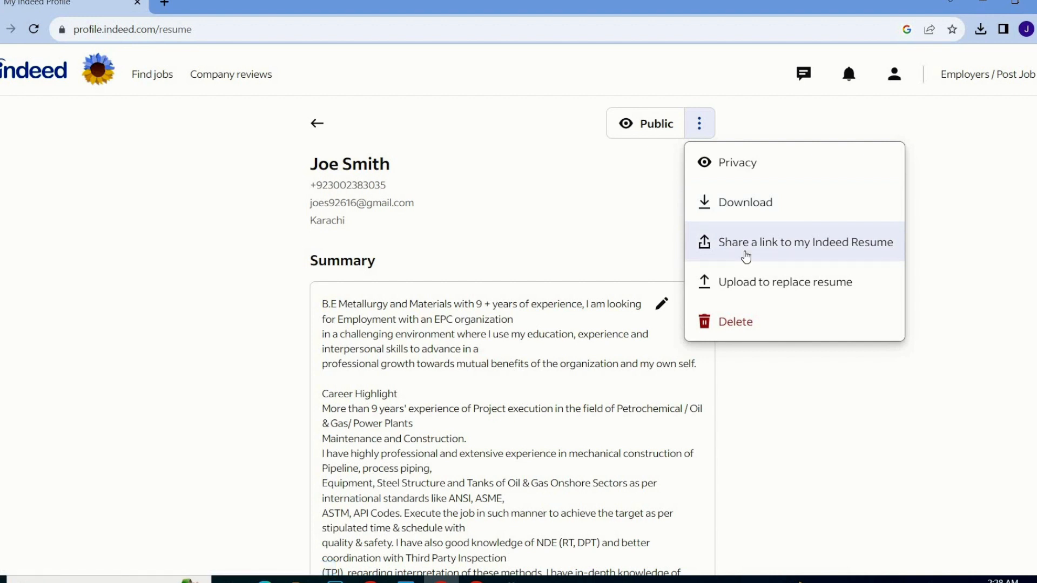
pyautogui.click(745, 256)
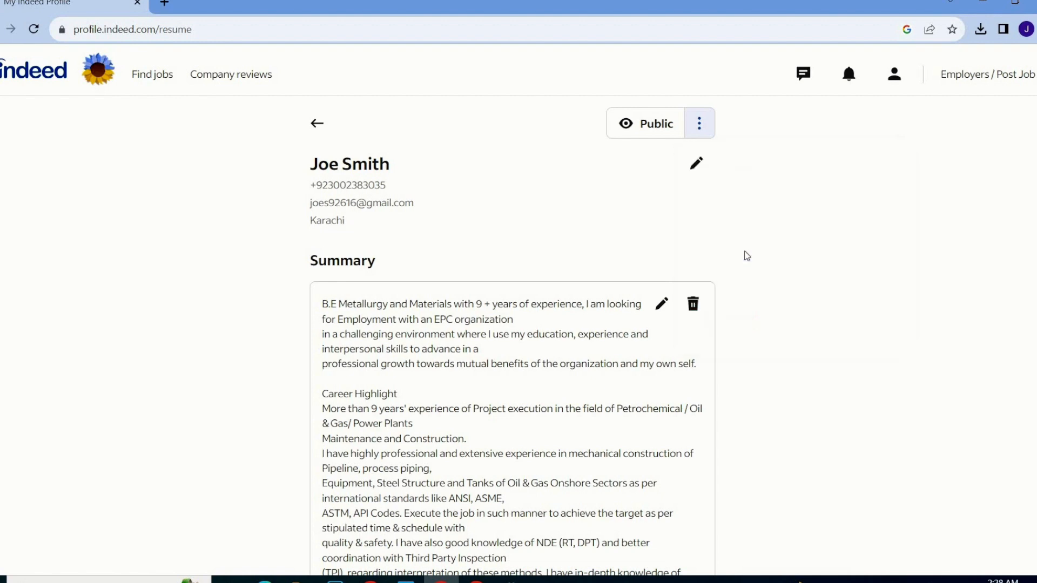
# - Copy the resume share link so the dialog shows 'Link copied'
pyautogui.click(699, 123)
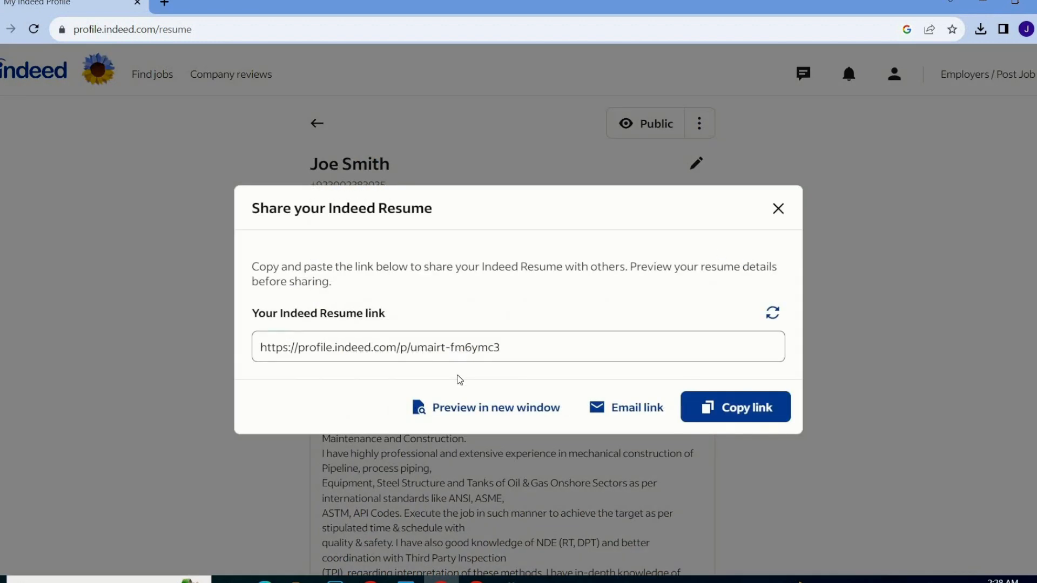
pyautogui.click(459, 347)
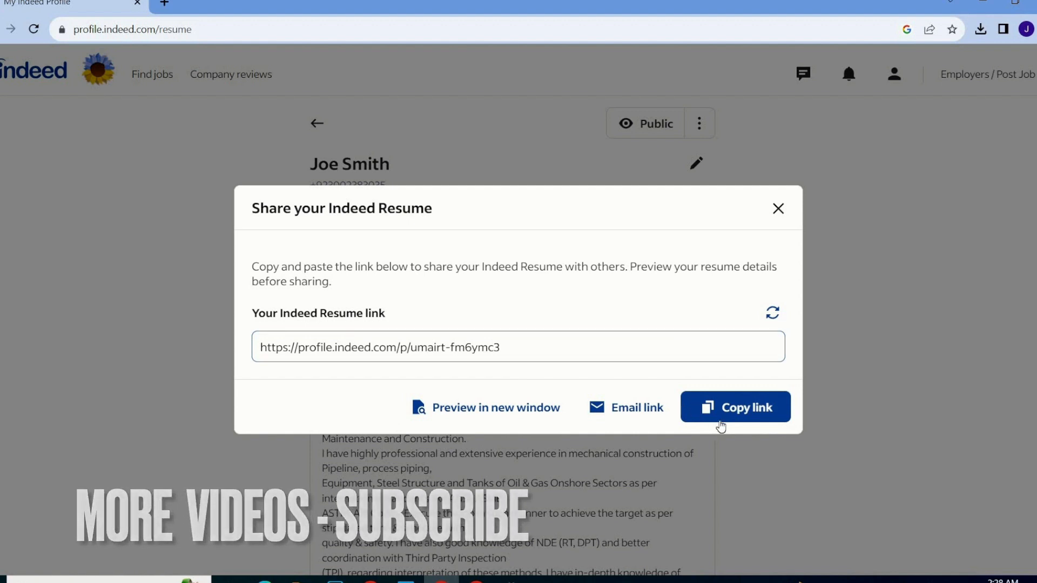
pyautogui.click(734, 407)
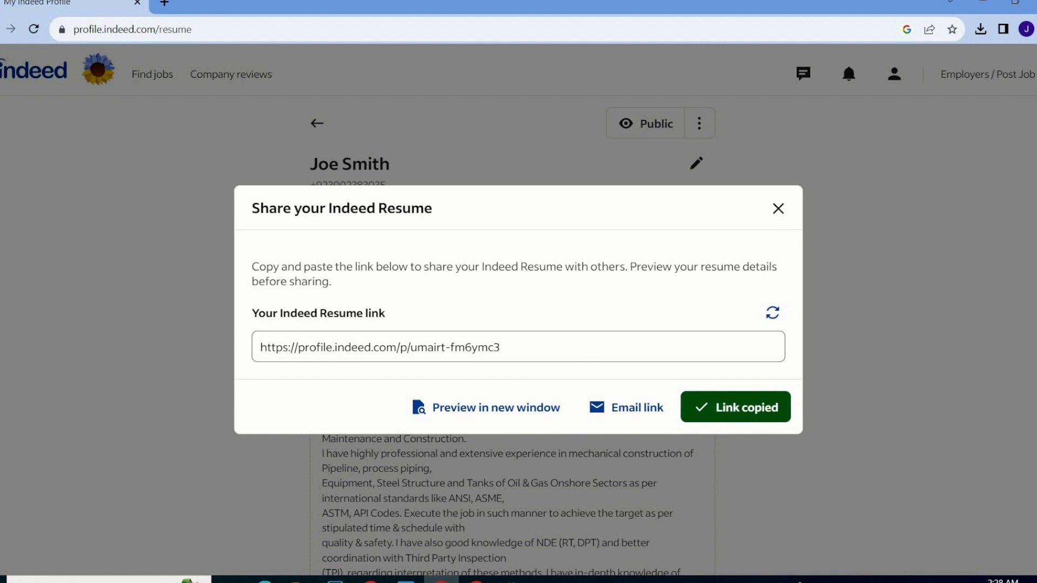